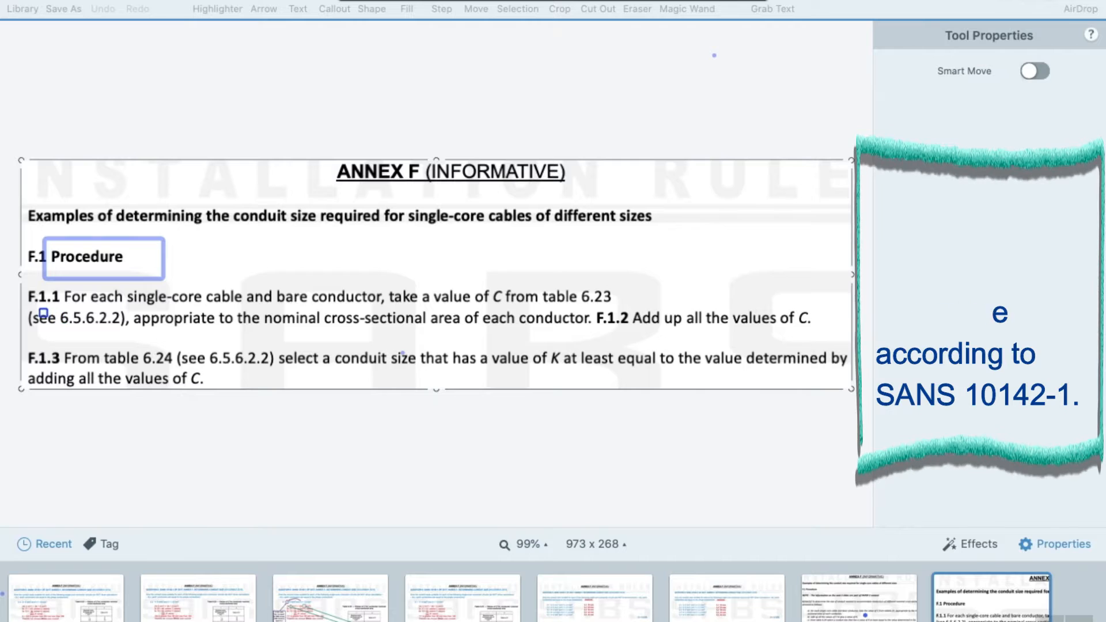
Step: Open the Annex F 6.5.6.2.2 conduit-sizing capture from the tray in the canvas
left_click(328, 317)
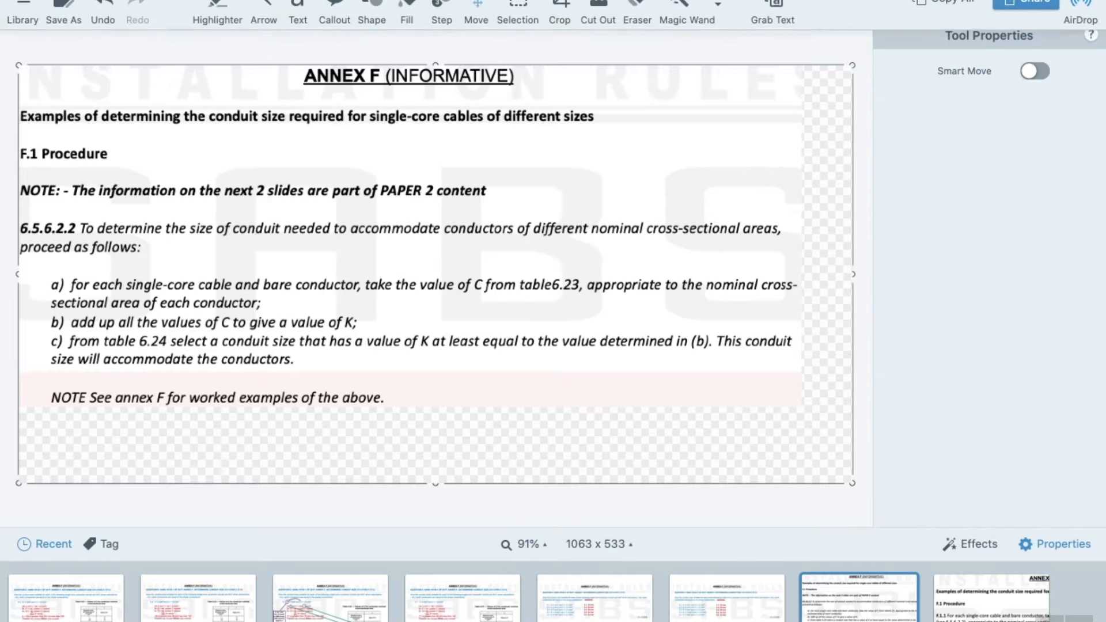
left_click(462, 599)
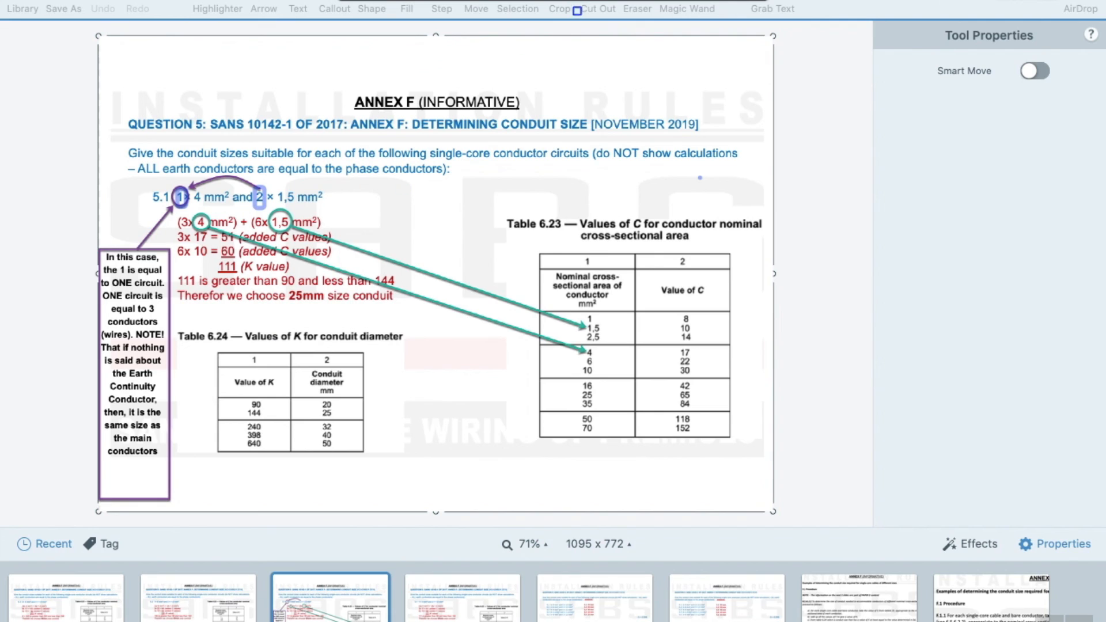
mouse_move(260, 292)
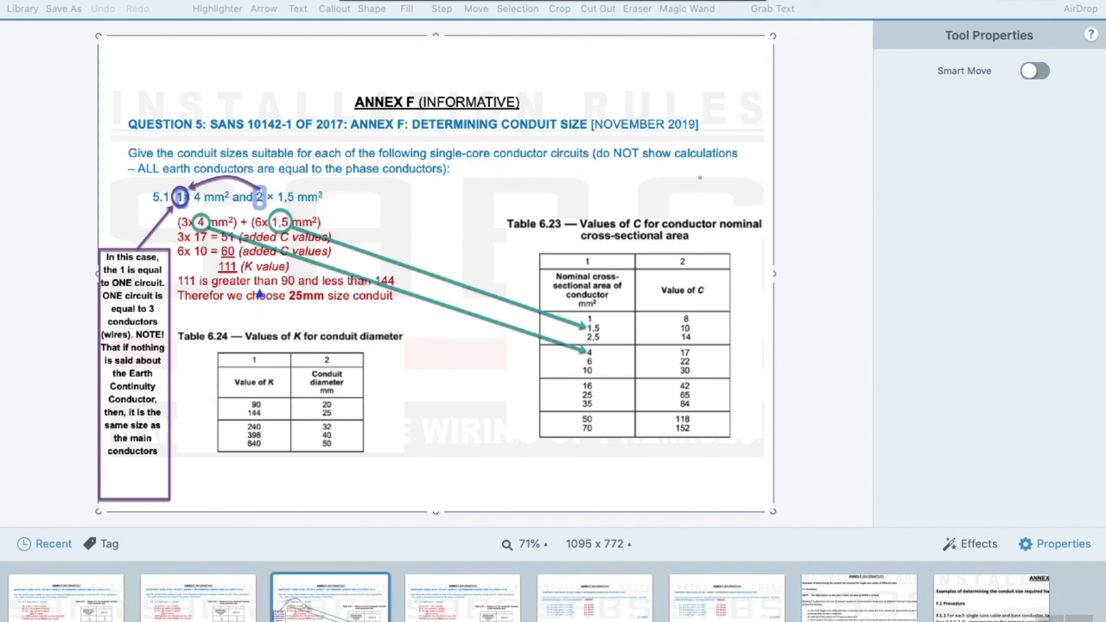